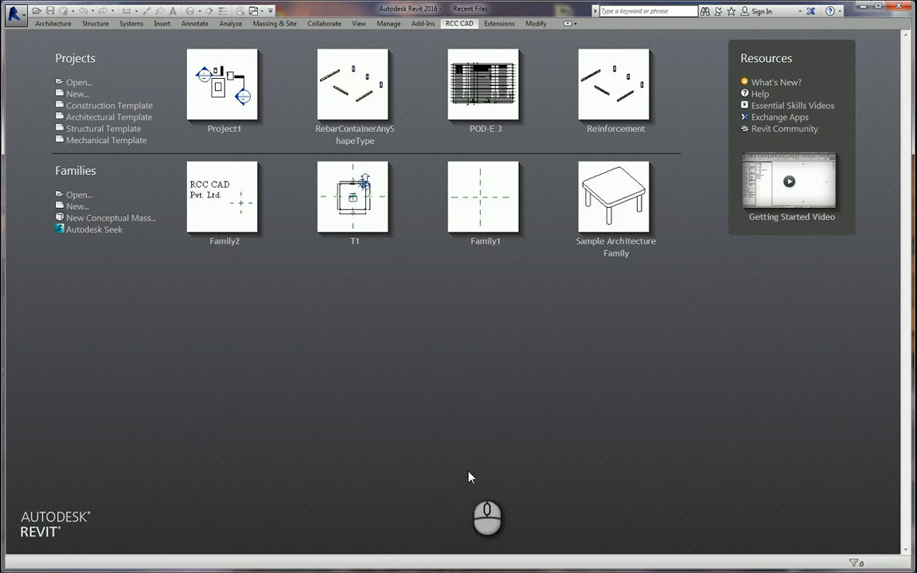
mouse_move(569, 461)
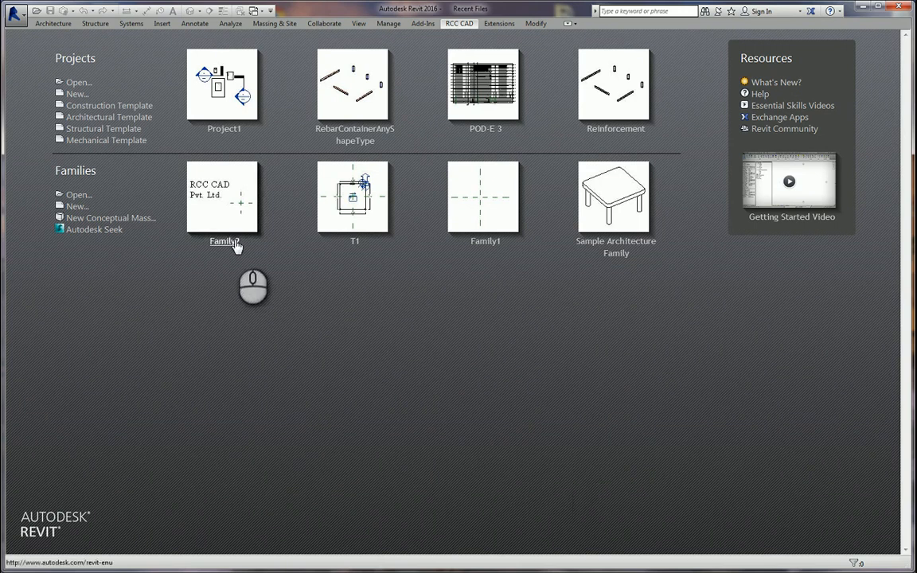
mouse_move(241, 237)
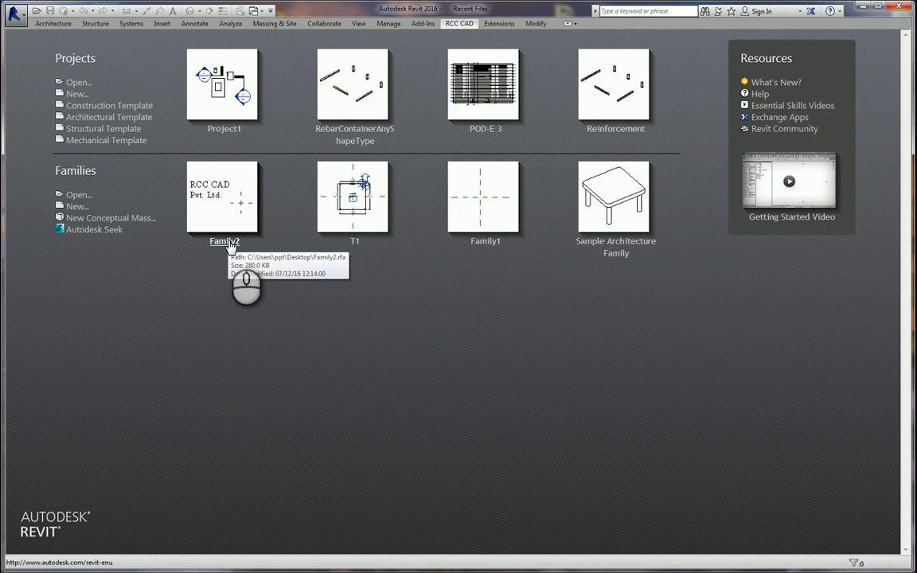
mouse_move(231, 248)
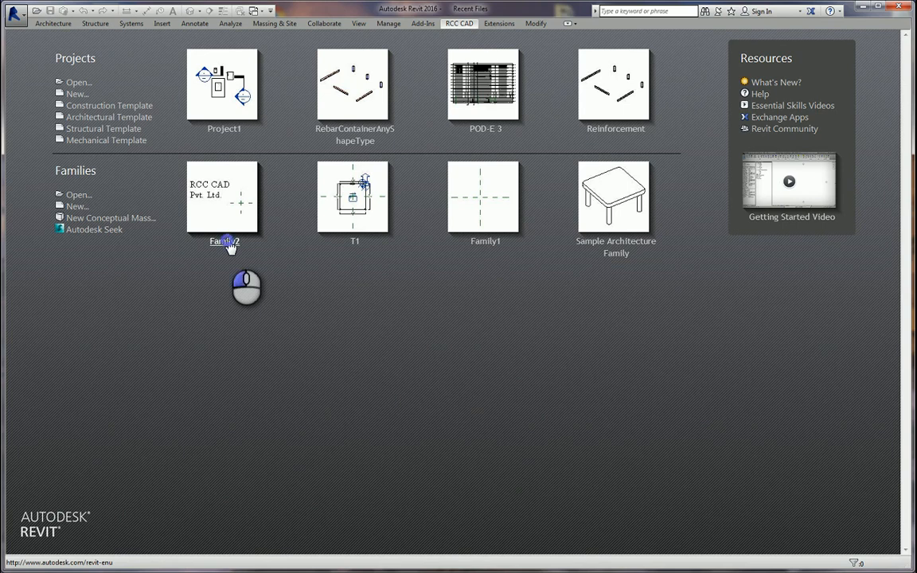
Open the Family2 family and show the RCC CAD add-in's foundation tools.
double_click(224, 197)
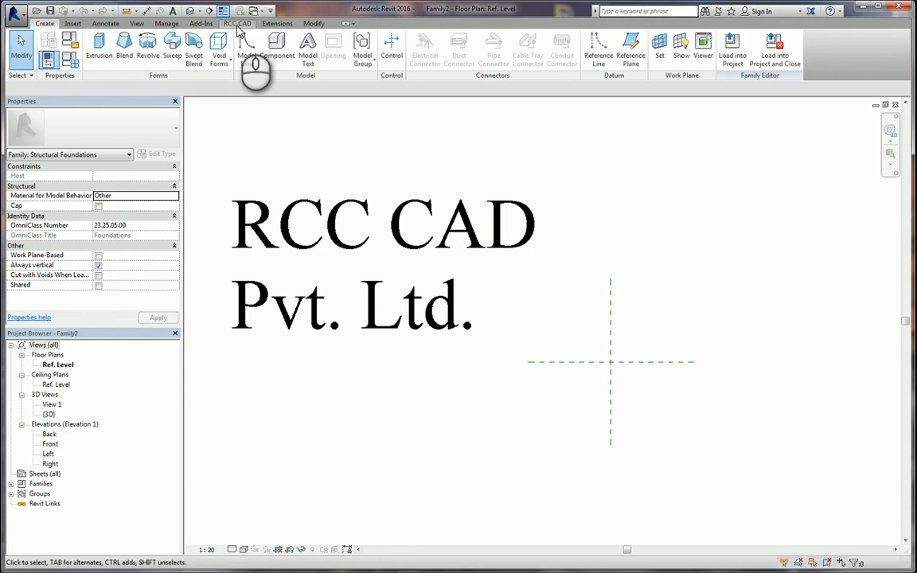
left_click(238, 22)
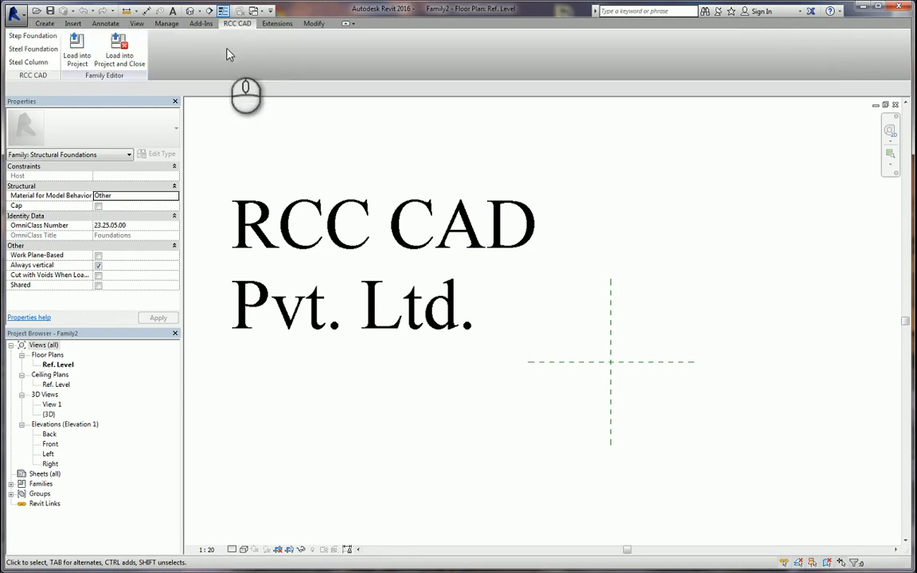
mouse_move(29, 62)
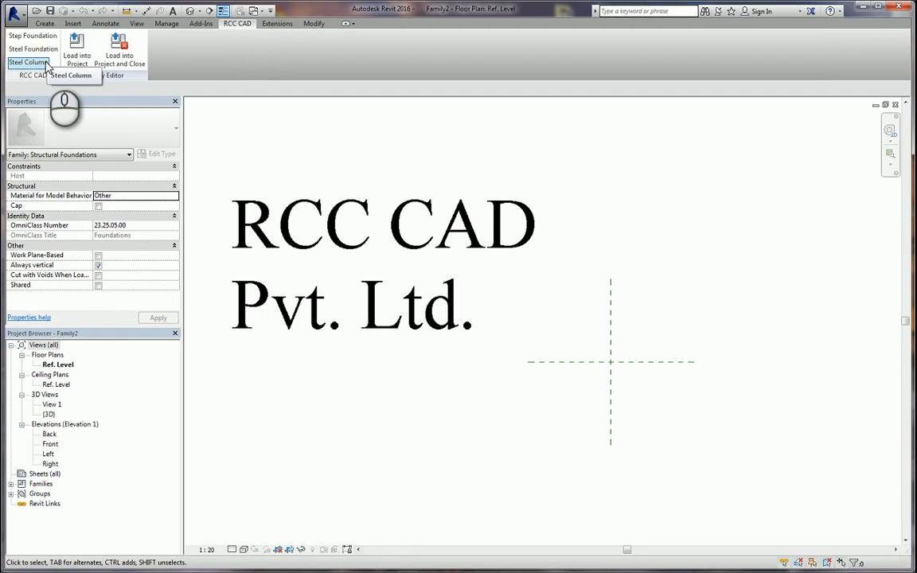
mouse_move(33, 37)
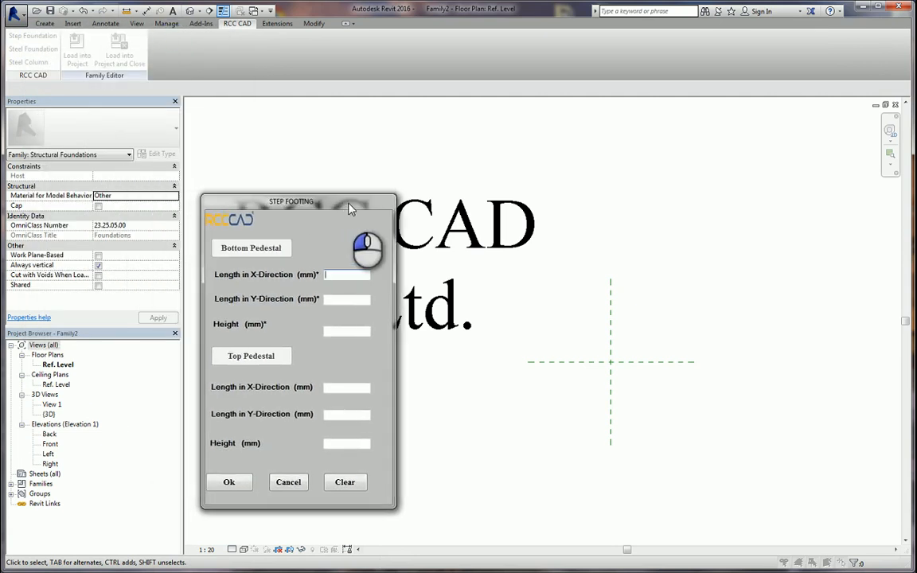
Make a step footing: 5000×5000×800 mm bottom tier, 3500×3500×500 mm top tier.
left_click_drag(290, 201, 320, 190)
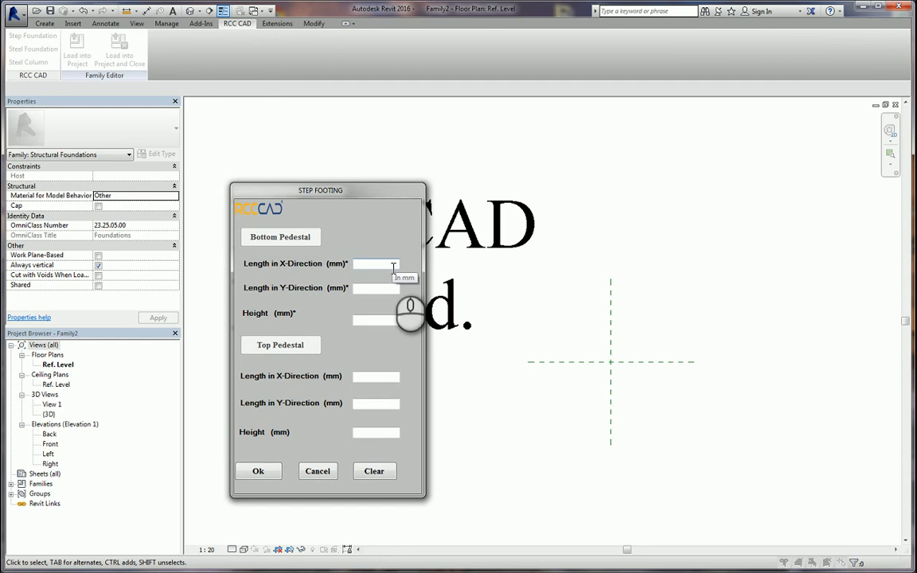
mouse_move(390, 265)
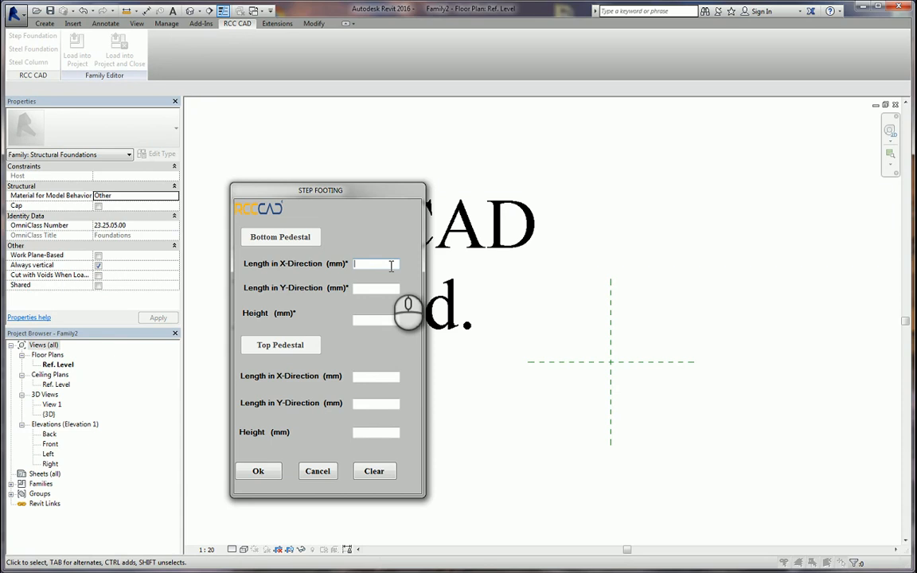
type("5")
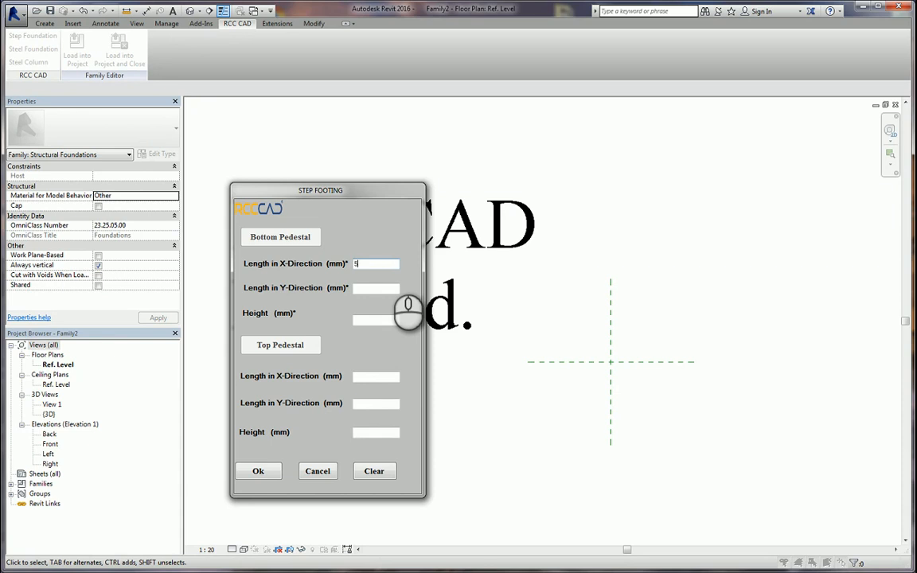
type("000")
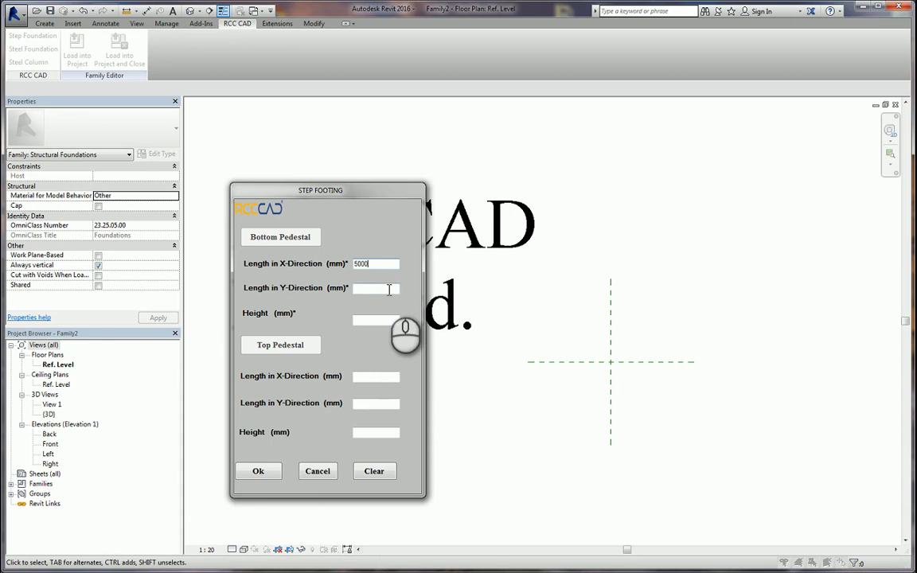
type("5000")
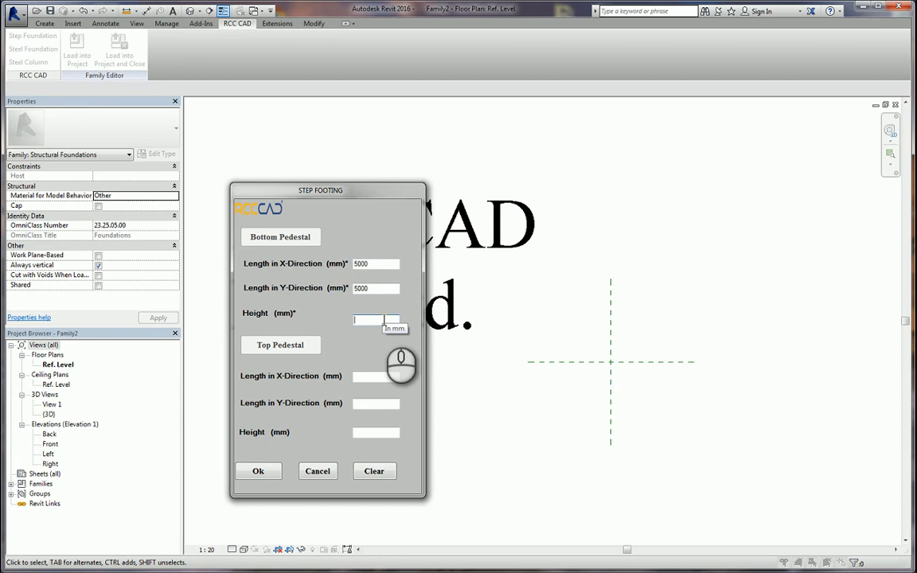
type("800")
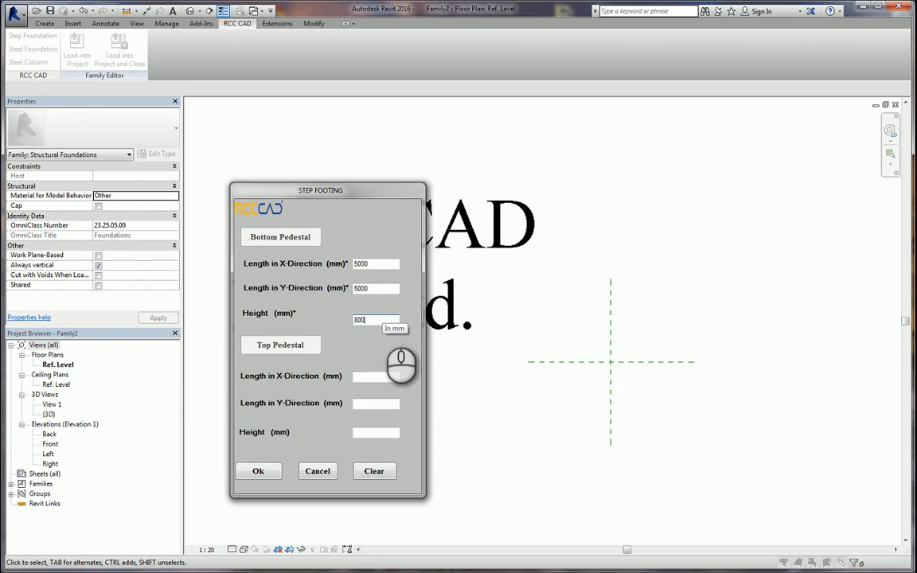
mouse_move(390, 426)
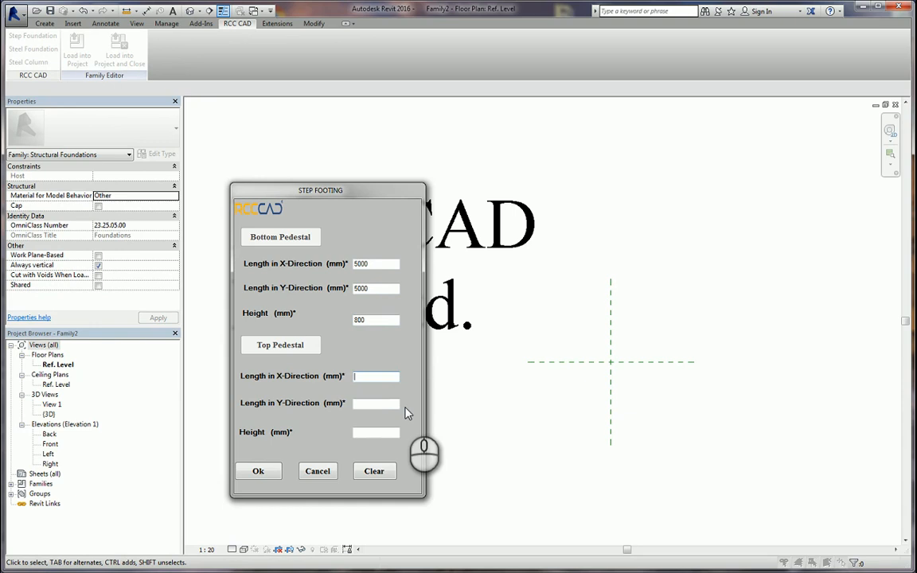
type("3500")
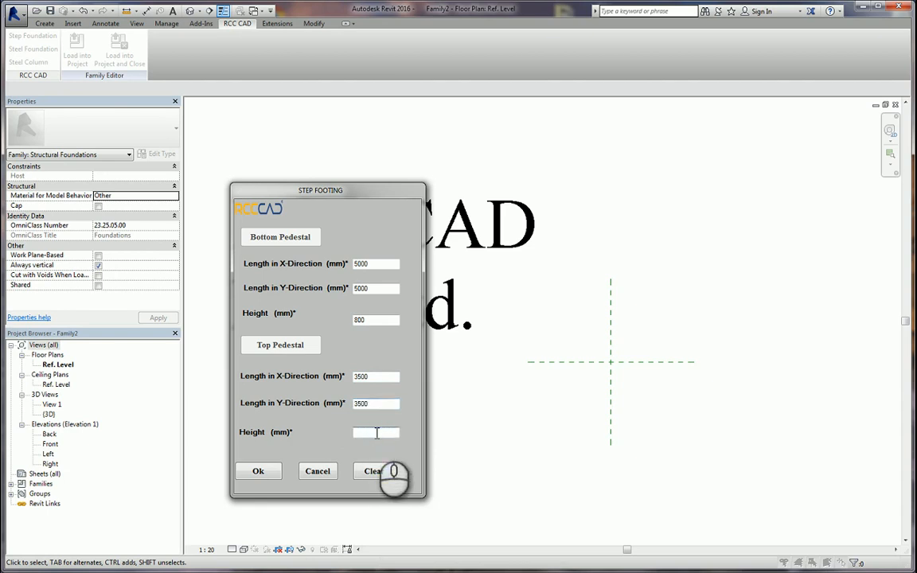
type("500")
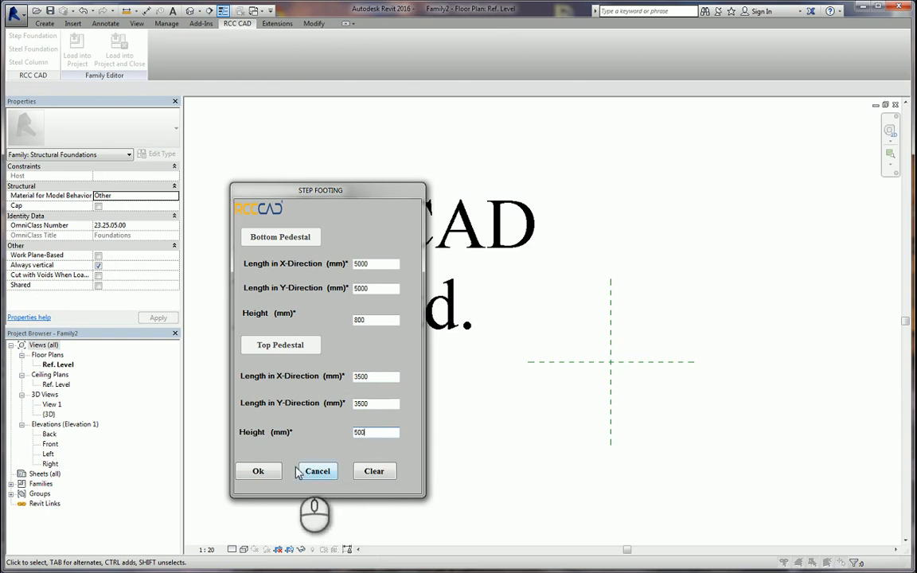
left_click(257, 470)
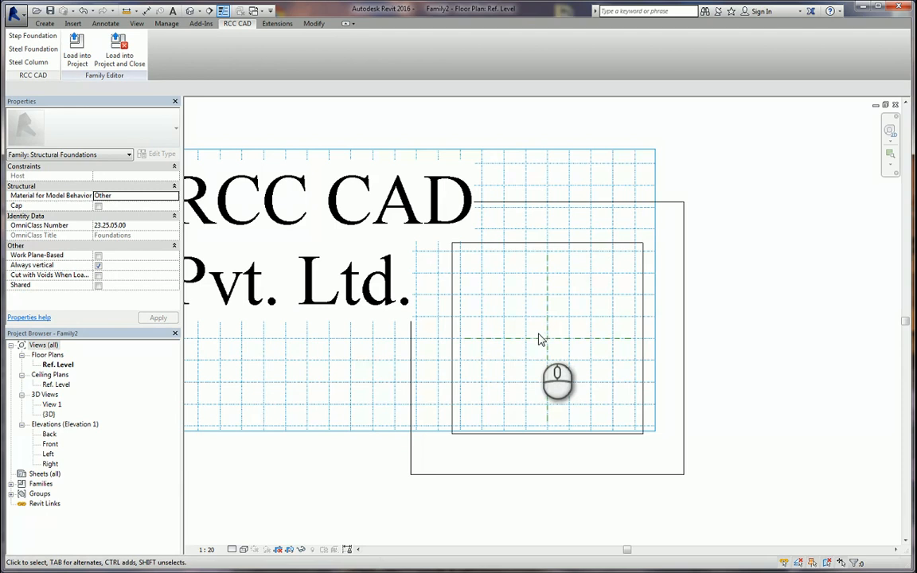
mouse_move(535, 341)
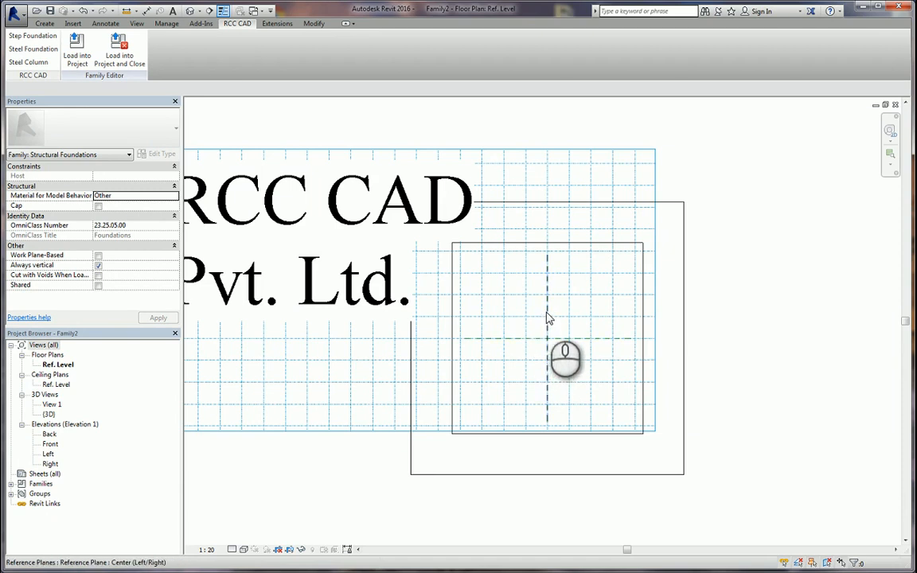
mouse_move(549, 345)
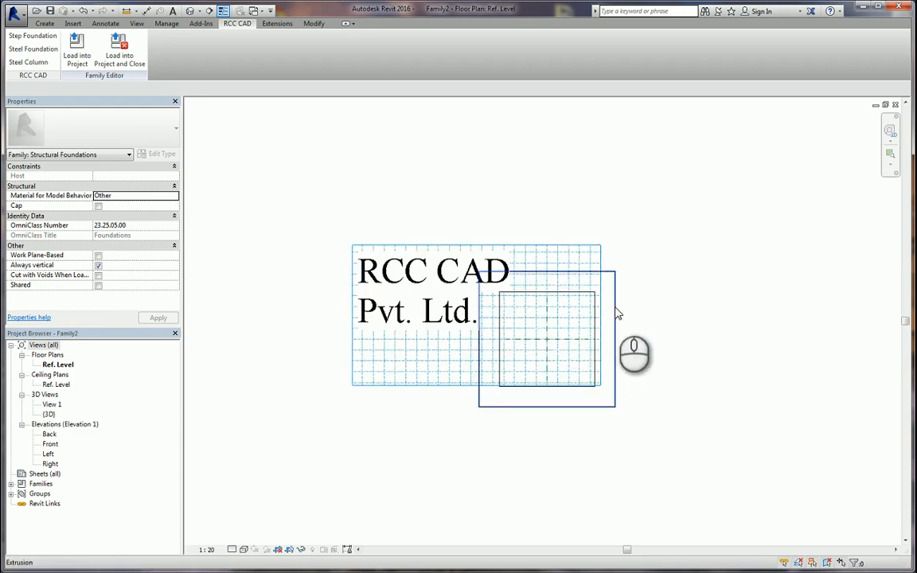
mouse_move(619, 312)
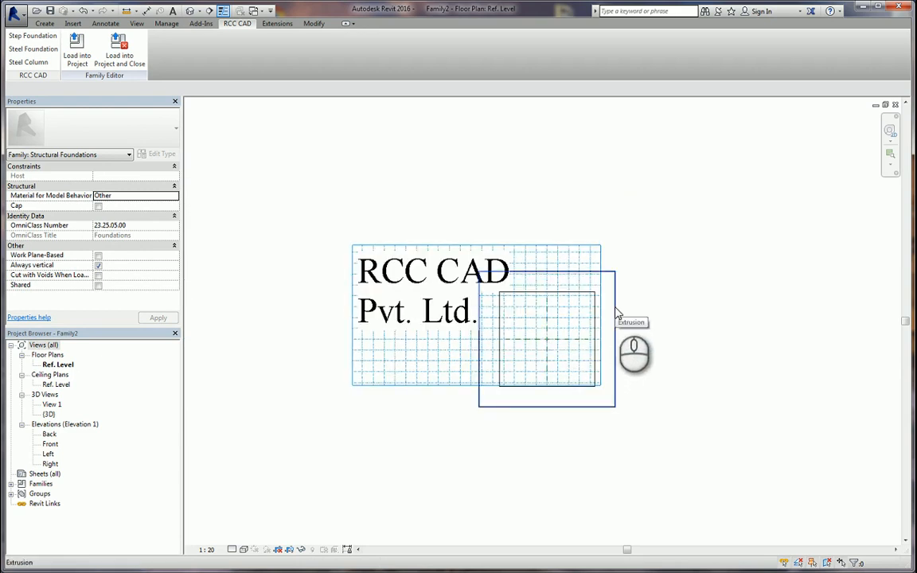
mouse_move(549, 342)
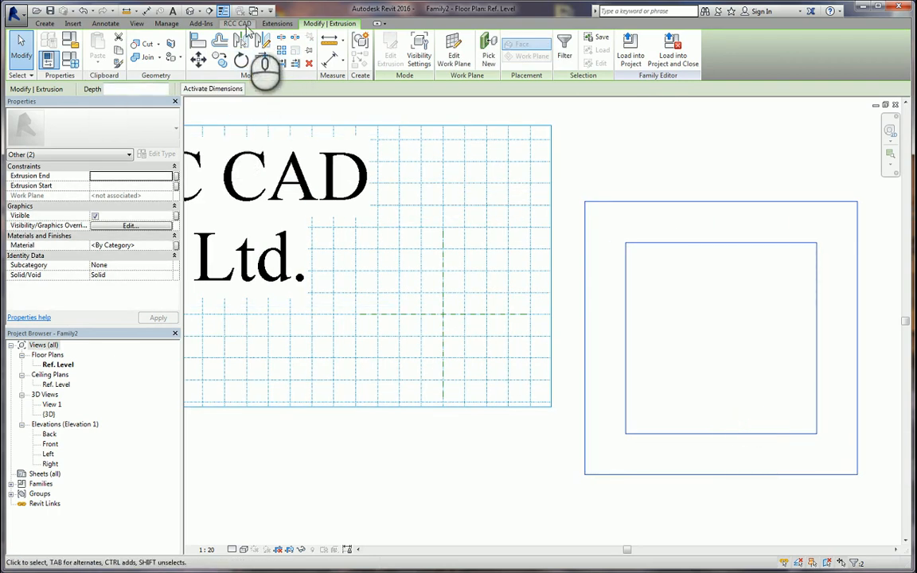
Bring up the RCC CAD foundation tools again for a second footing.
left_click(237, 22)
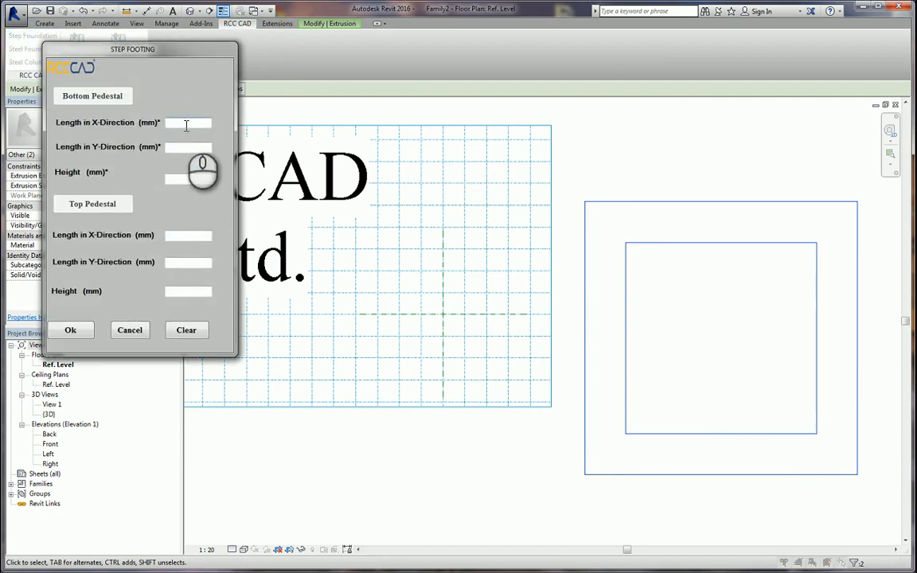
Enter only bottom pedestal values 4000 and 600 for a plain rectangular footing.
type("4000")
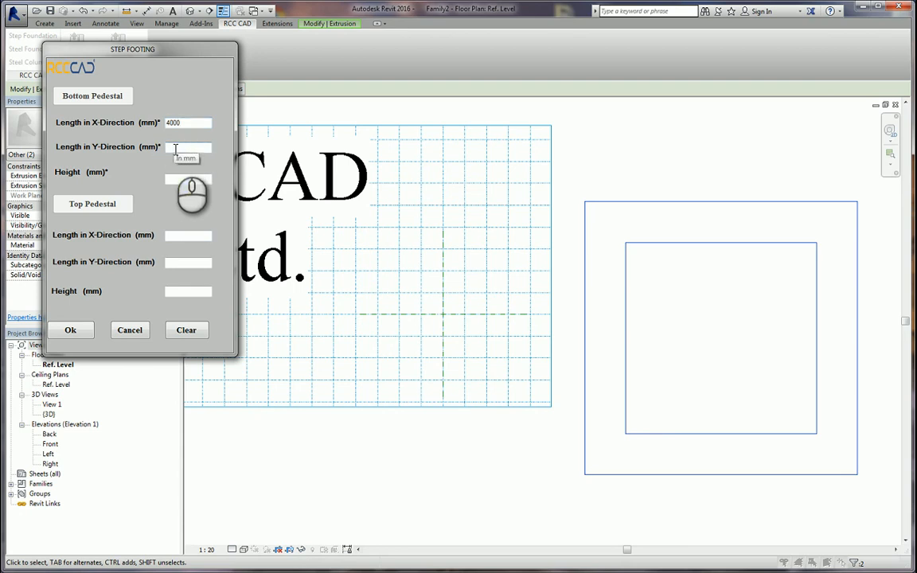
type("600")
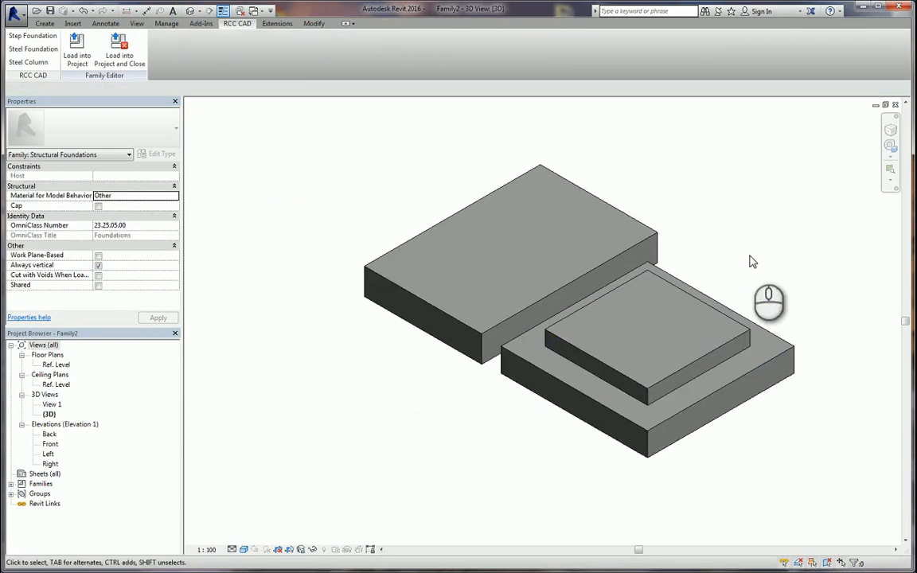
mouse_move(318, 131)
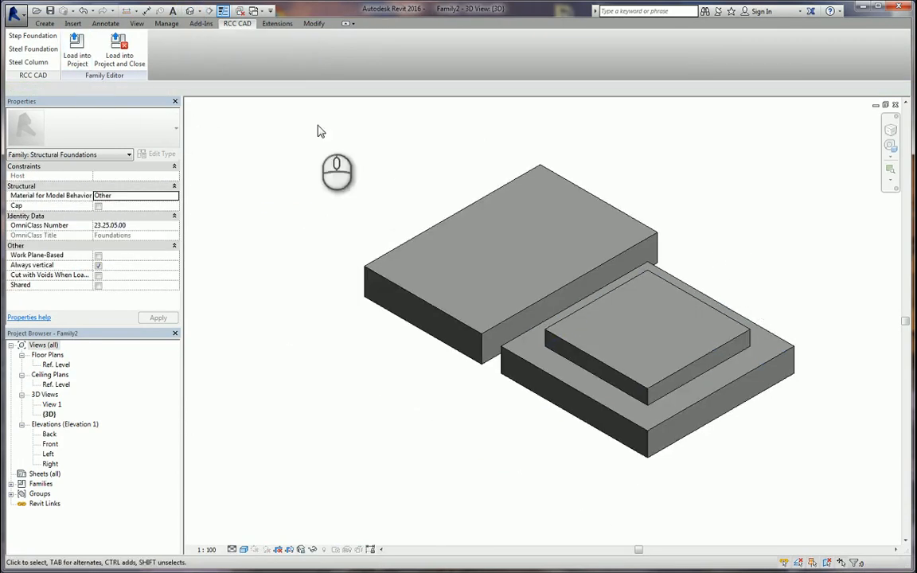
mouse_move(588, 208)
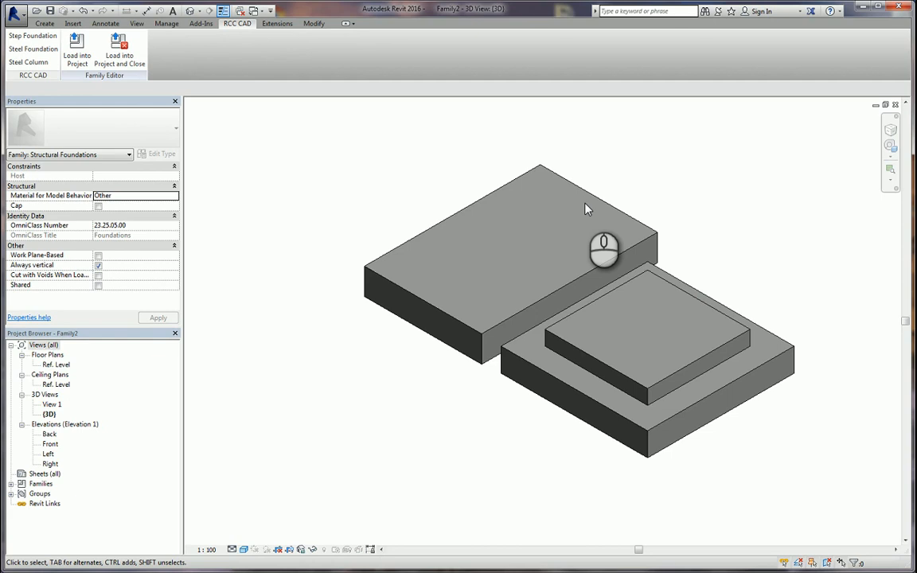
mouse_move(238, 279)
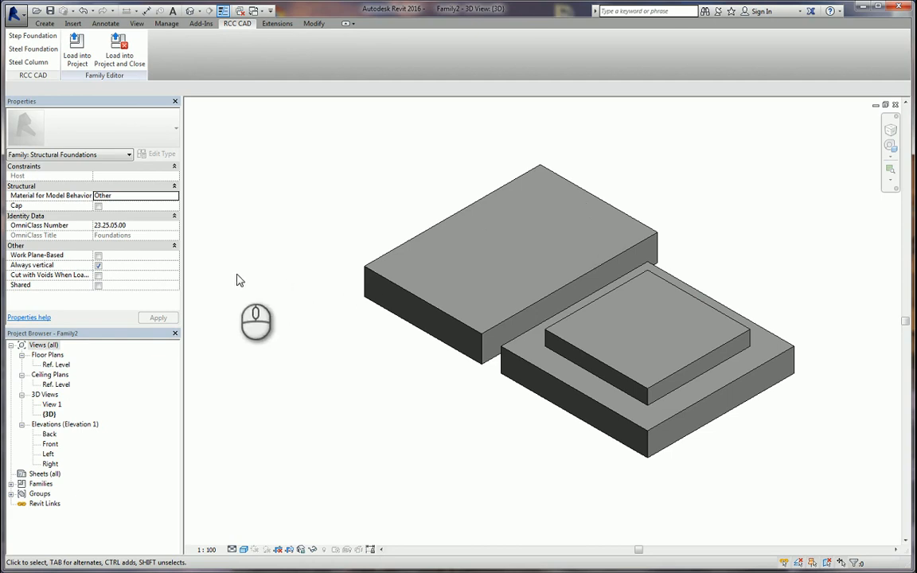
mouse_move(69, 420)
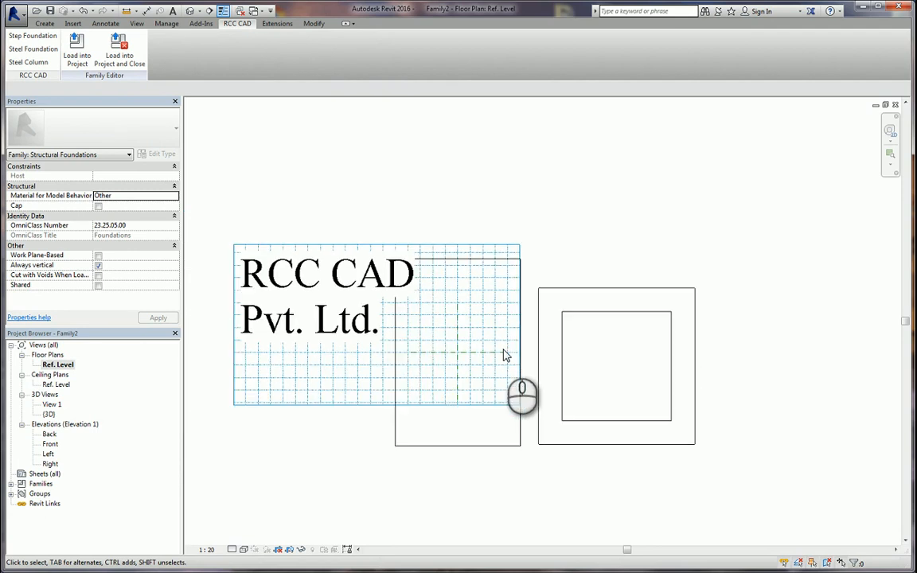
mouse_move(628, 363)
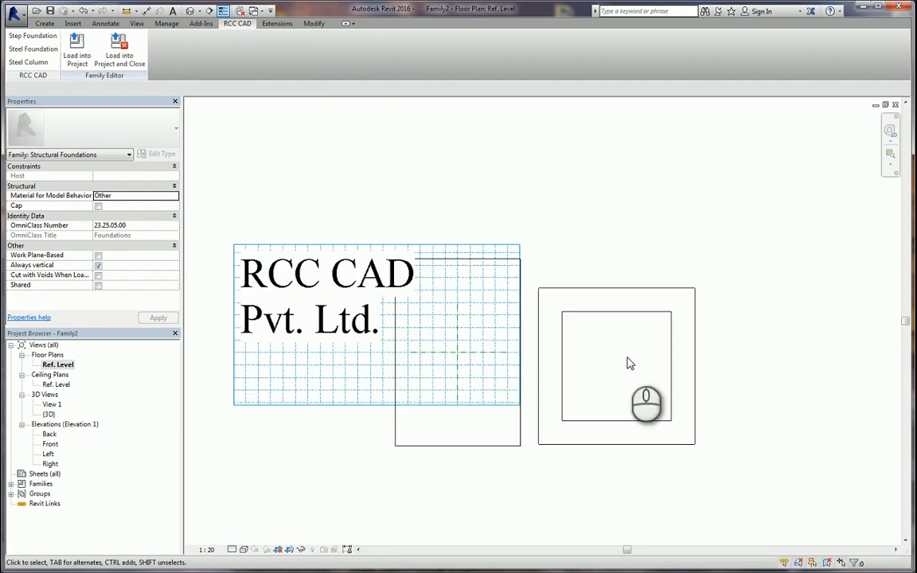